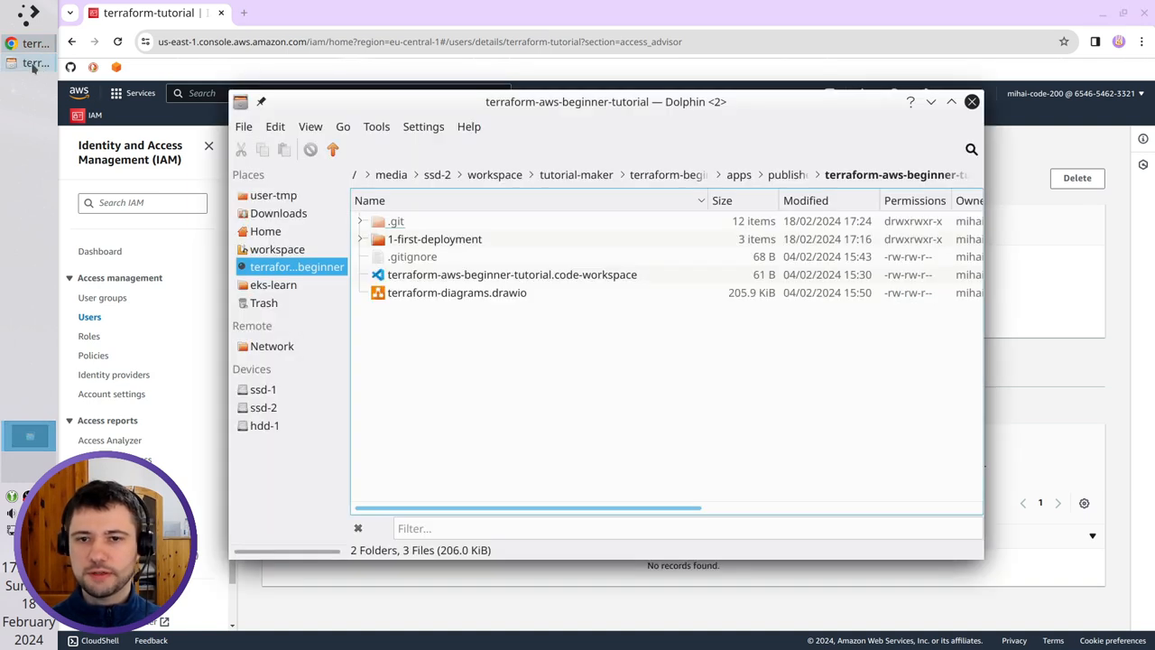
Select the terraform-diagrams.drawio file in Dolphin.
click(456, 292)
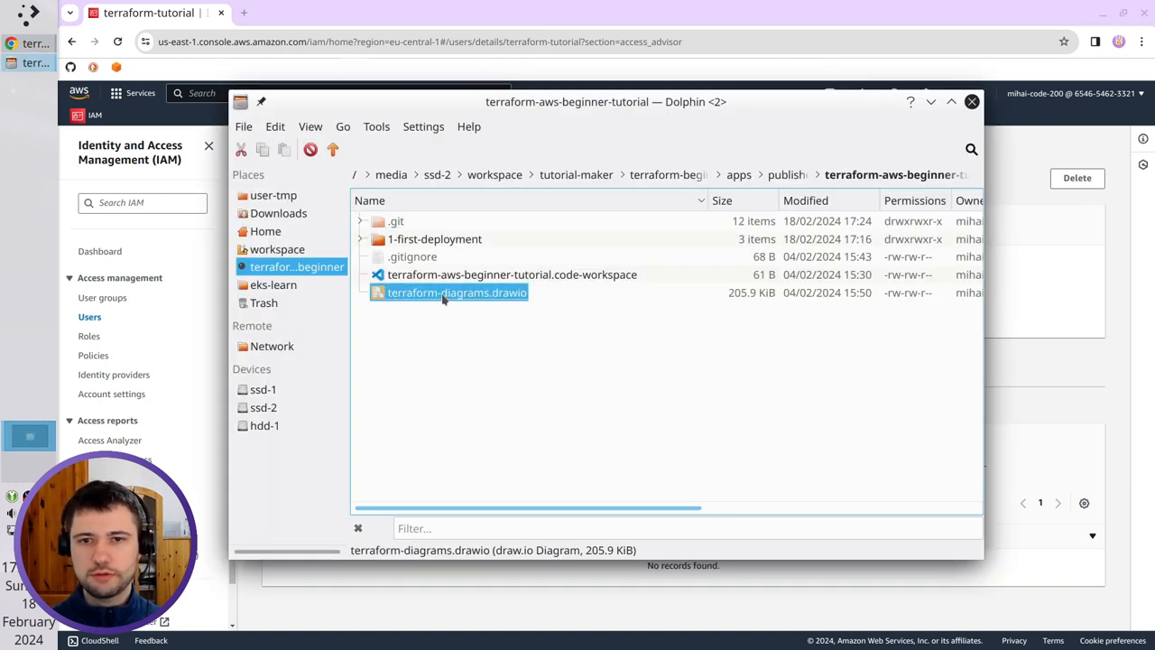
Open the diagram in draw.io and add a new page named 'iam user theory'.
double_click(456, 292)
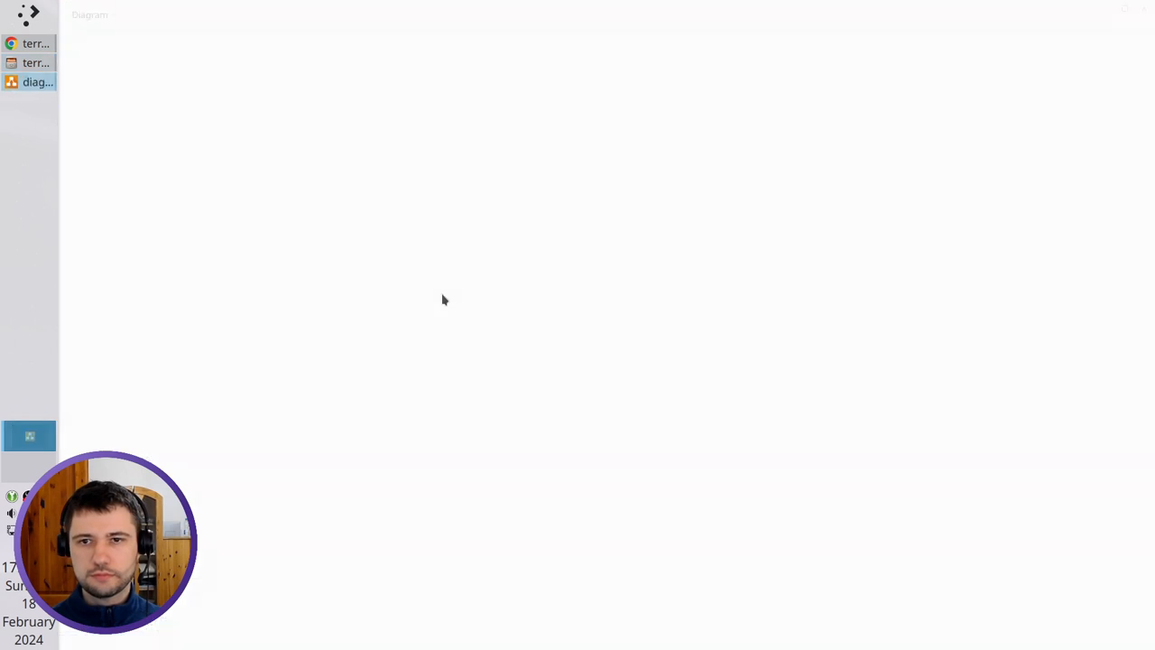
click(38, 82)
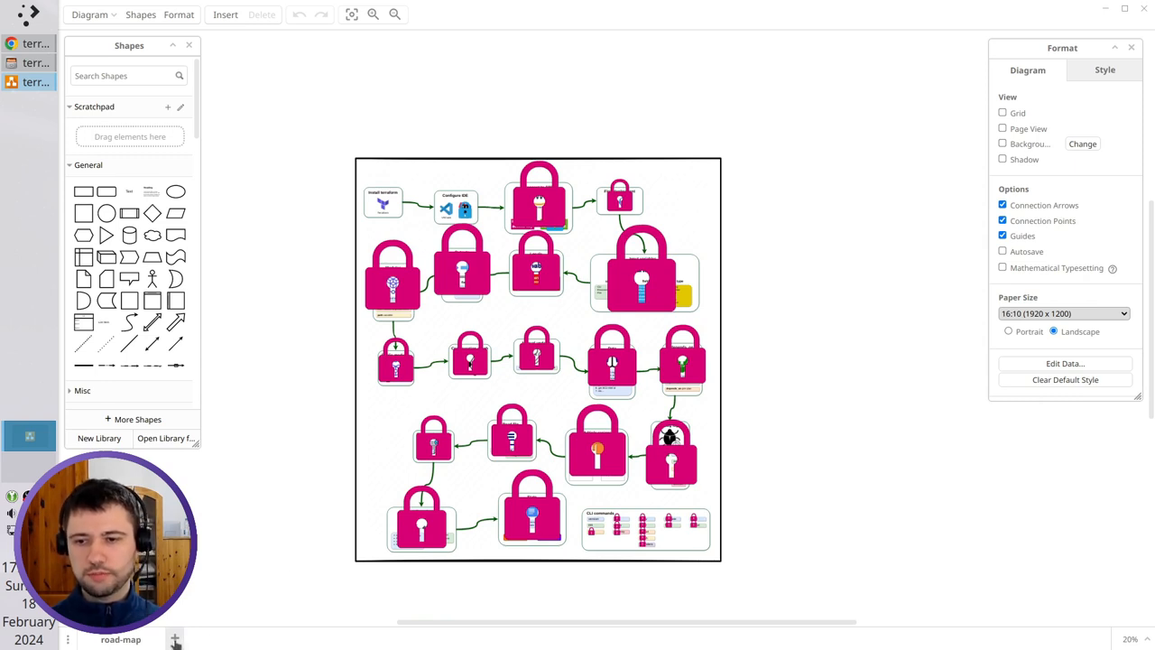
click(263, 639)
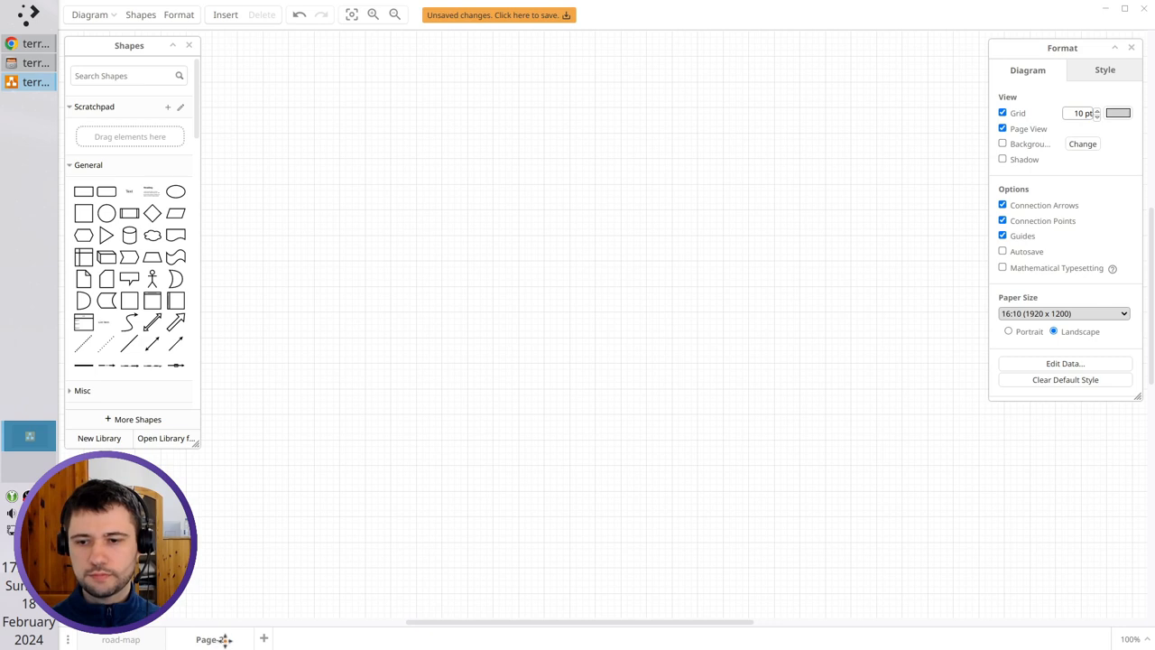
double_click(208, 640)
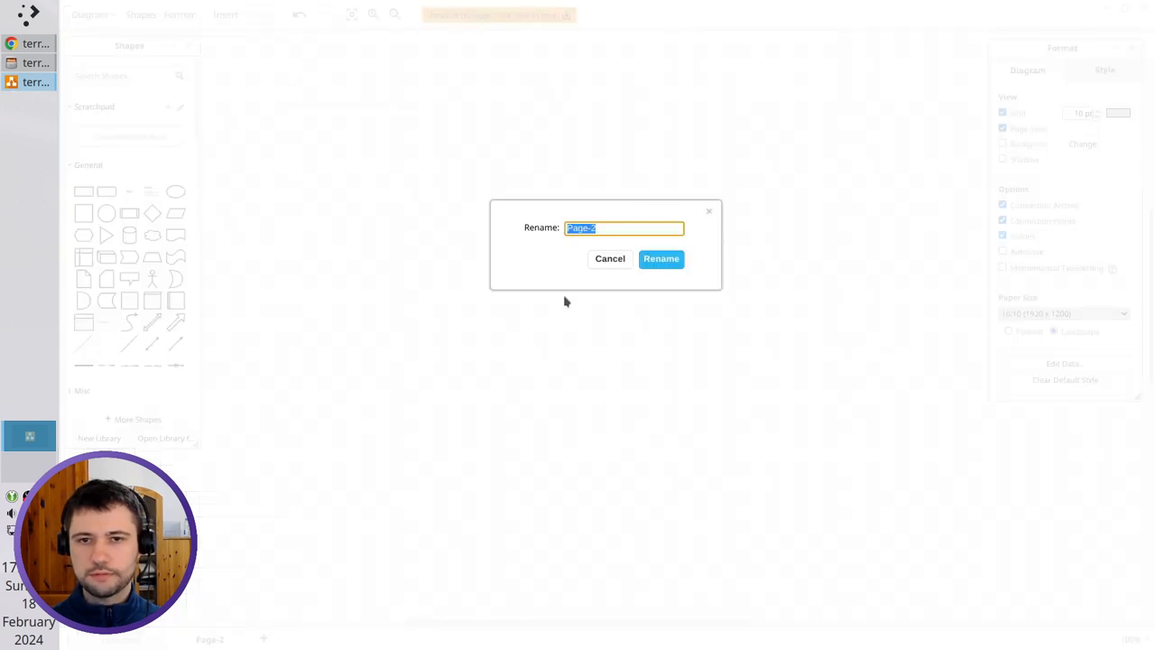
mouse_move(616, 222)
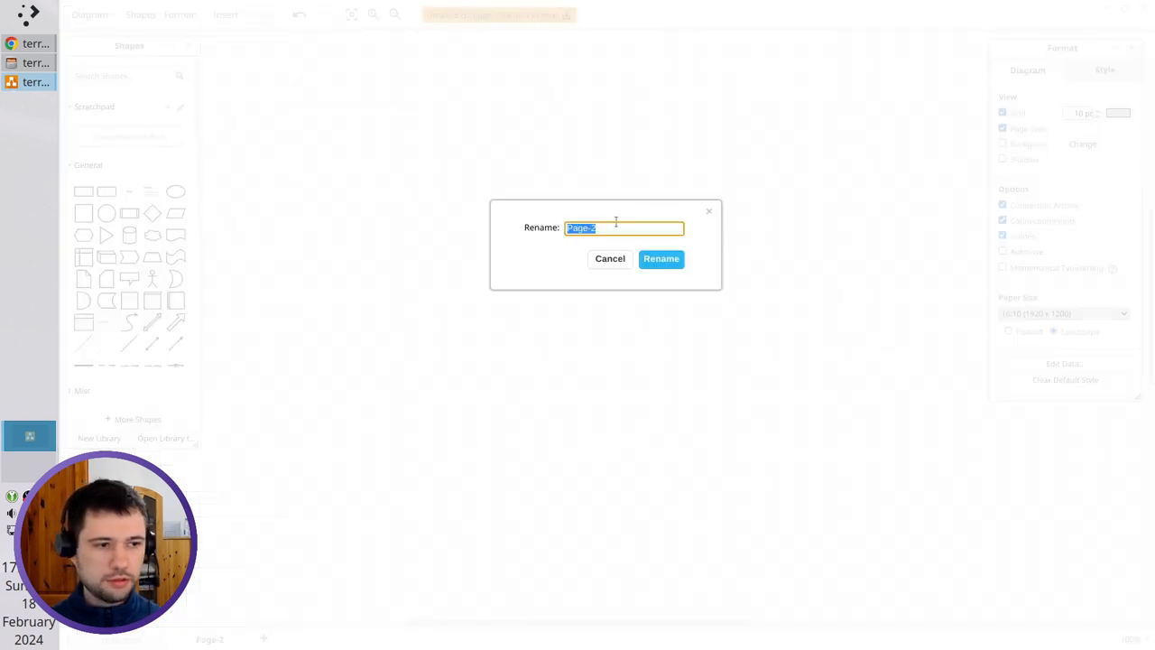
text(iam user)
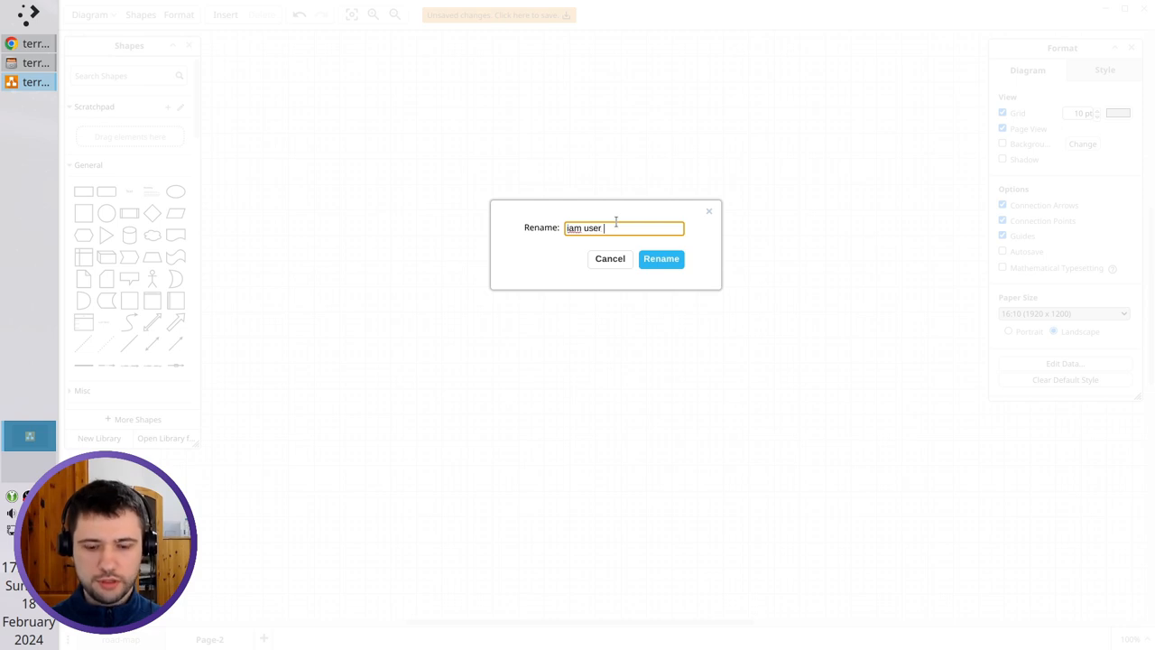
text(theory)
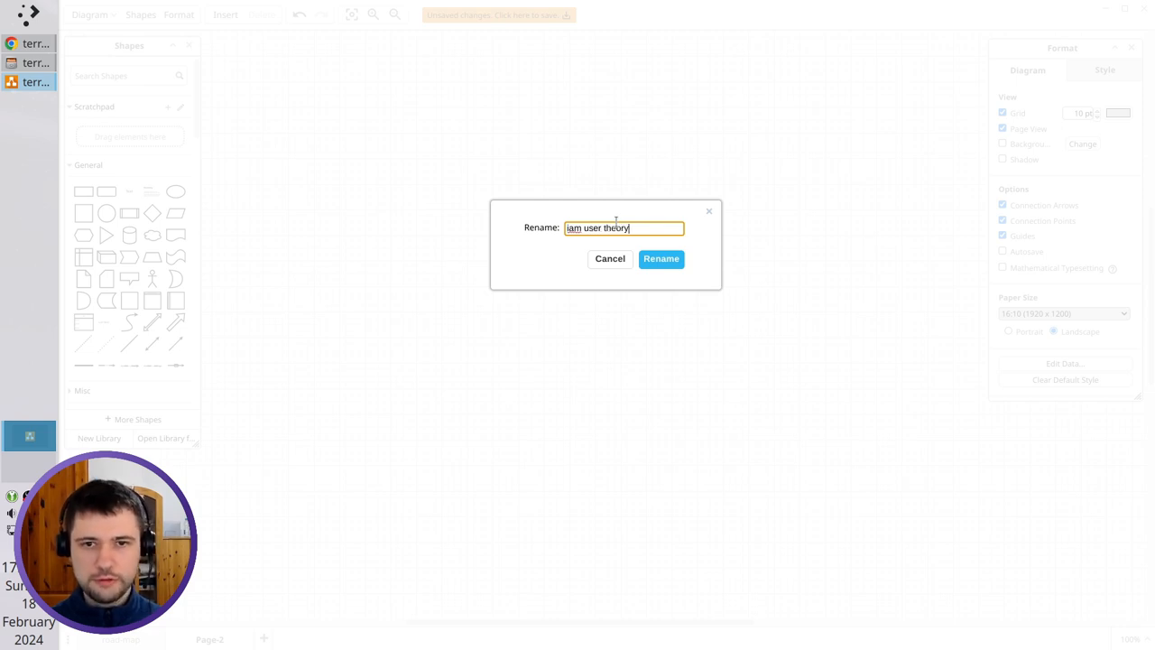
click(660, 259)
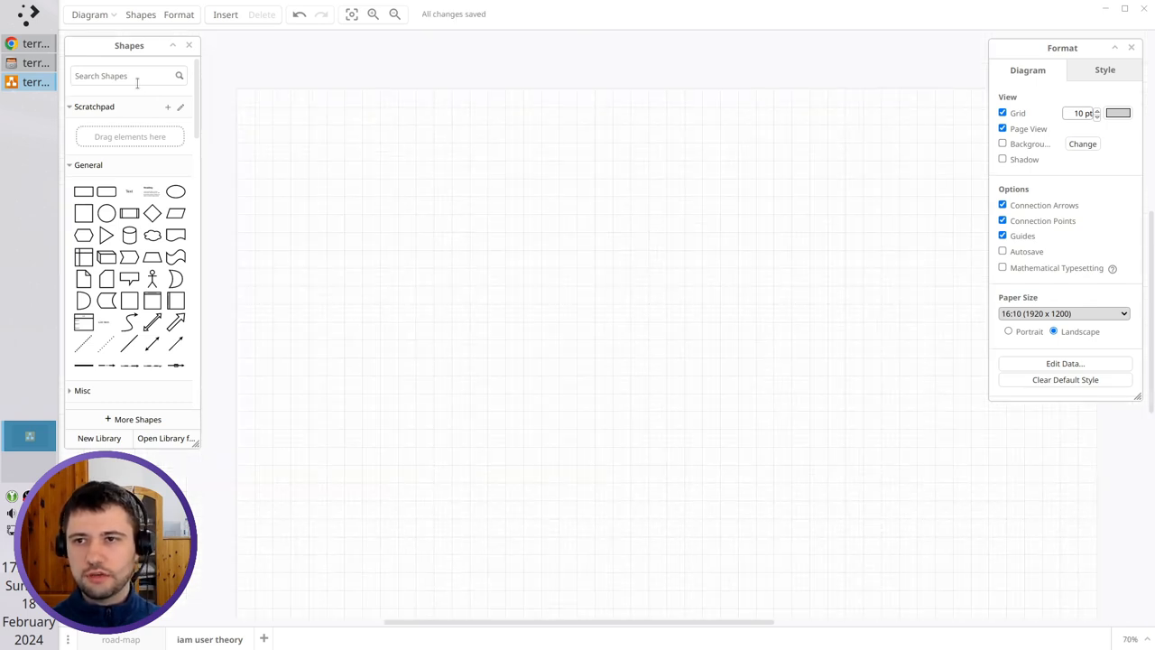
Insert a computer icon found by searching 'computer' and label it 'My computer with terraform'.
text(comput)
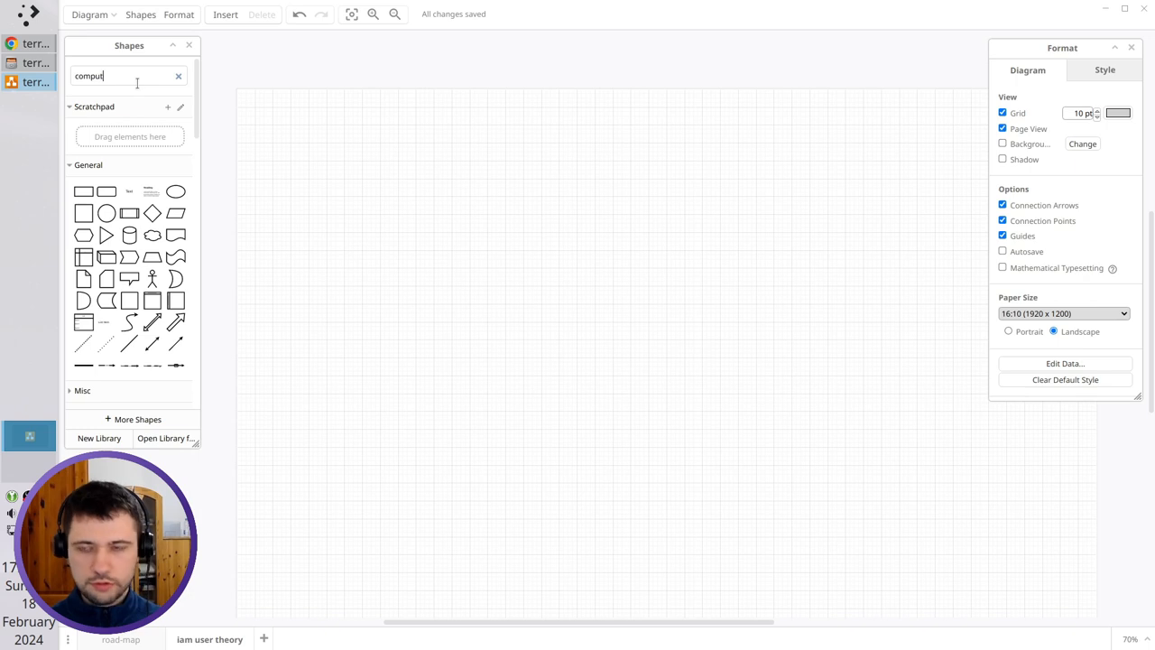
text(er)
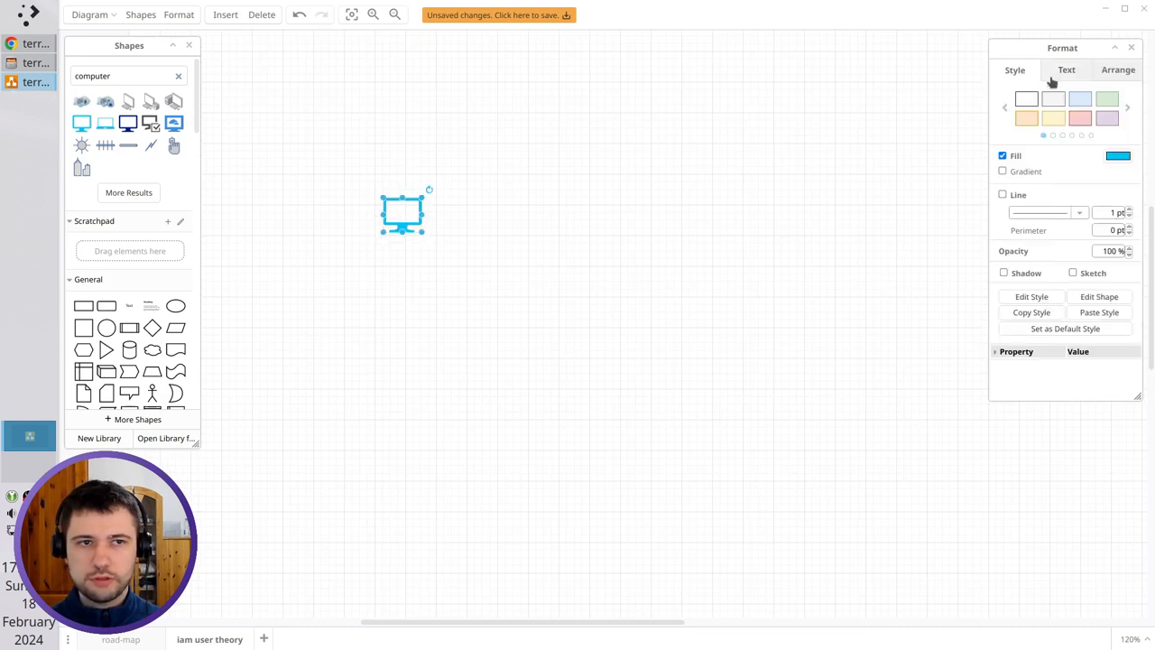
click(1067, 70)
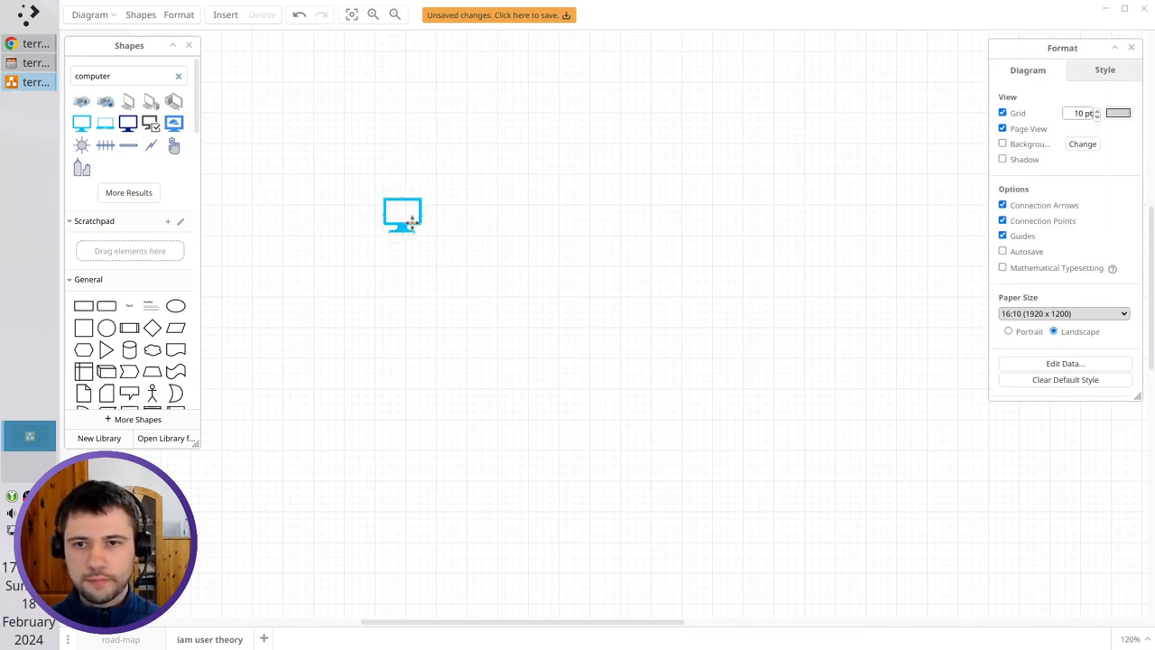
click(402, 214)
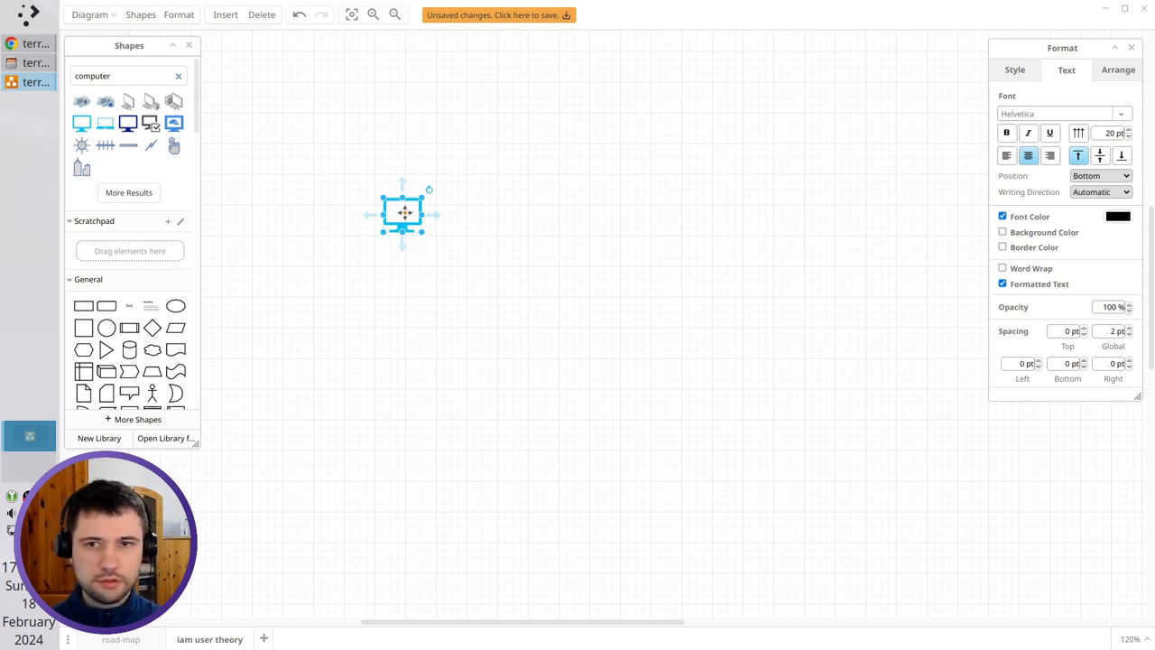
text(My computer)
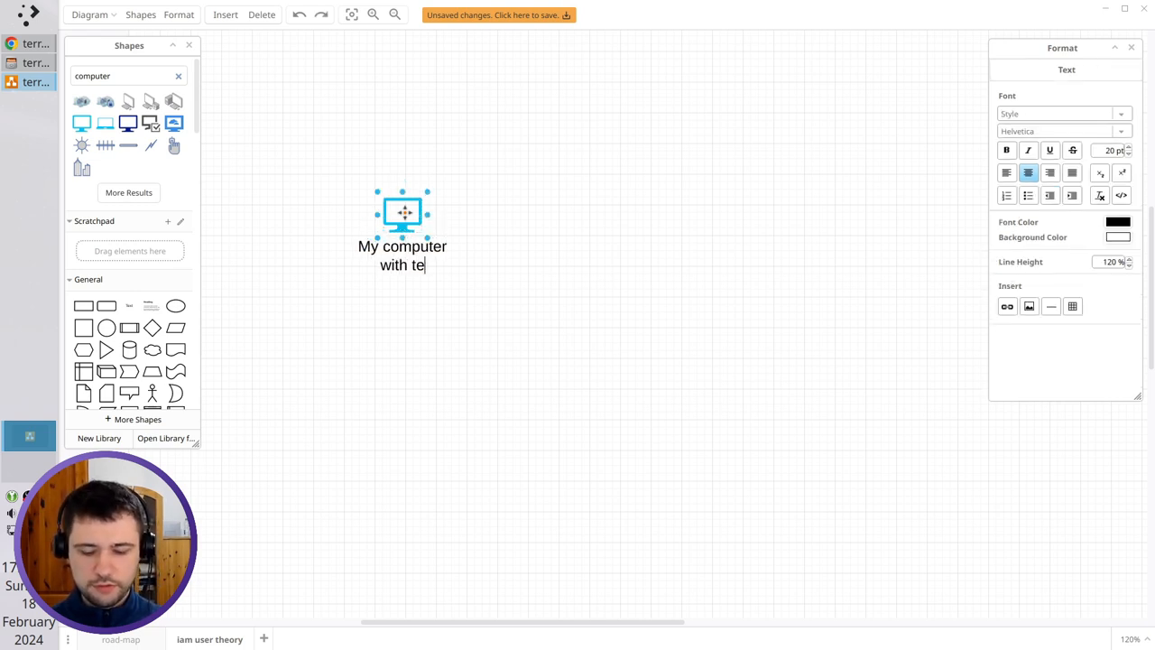
text(rraf)
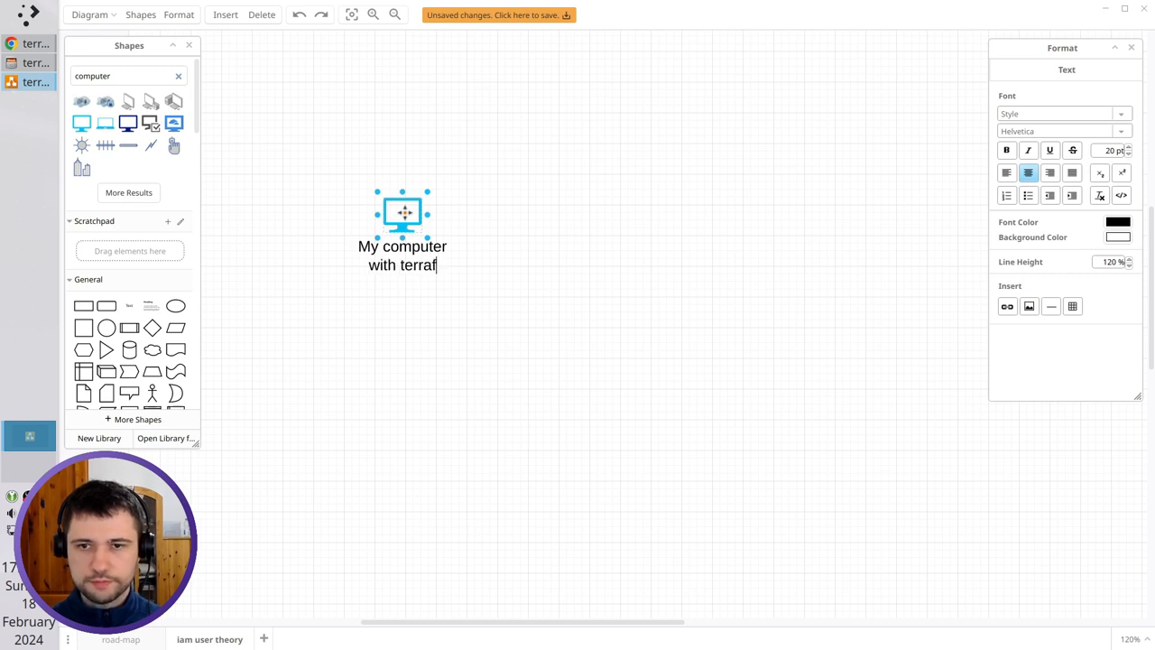
click(643, 242)
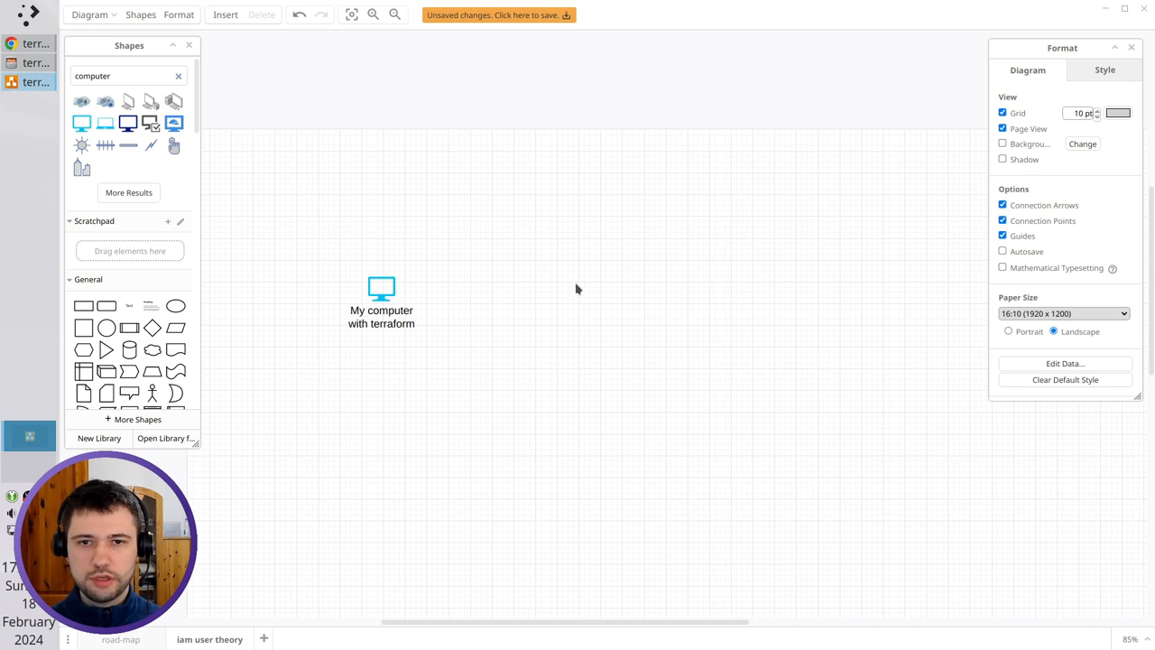
mouse_move(706, 260)
text(AWS account)
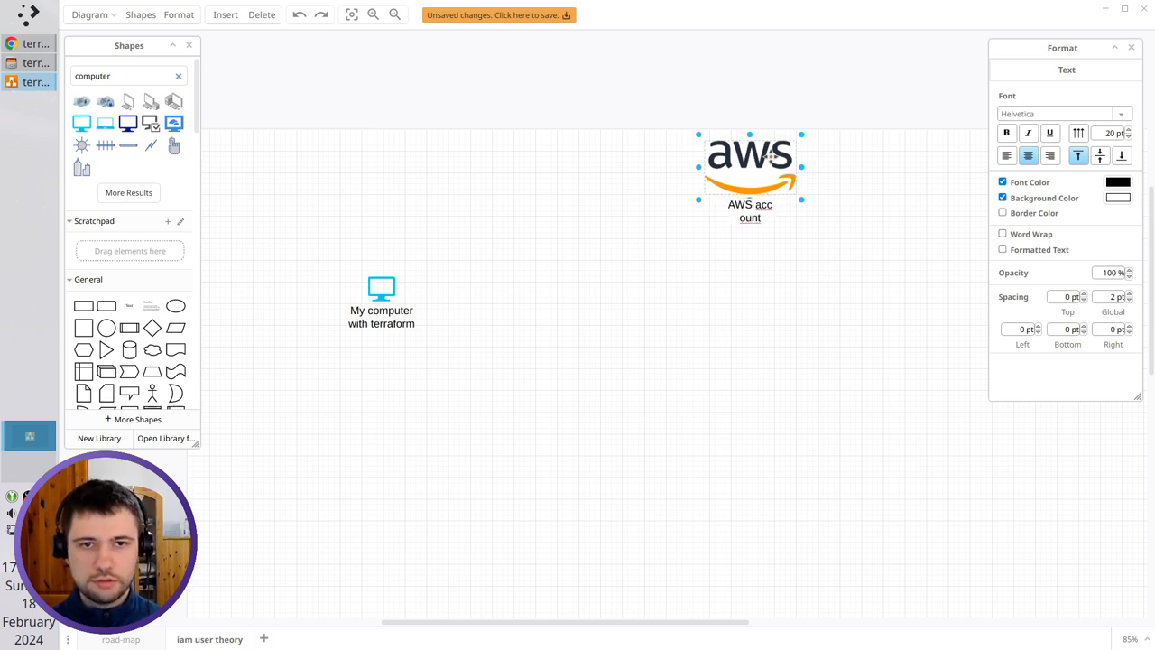
Finish the 'AWS account' logo label and scroll through the copied logos.
click(799, 259)
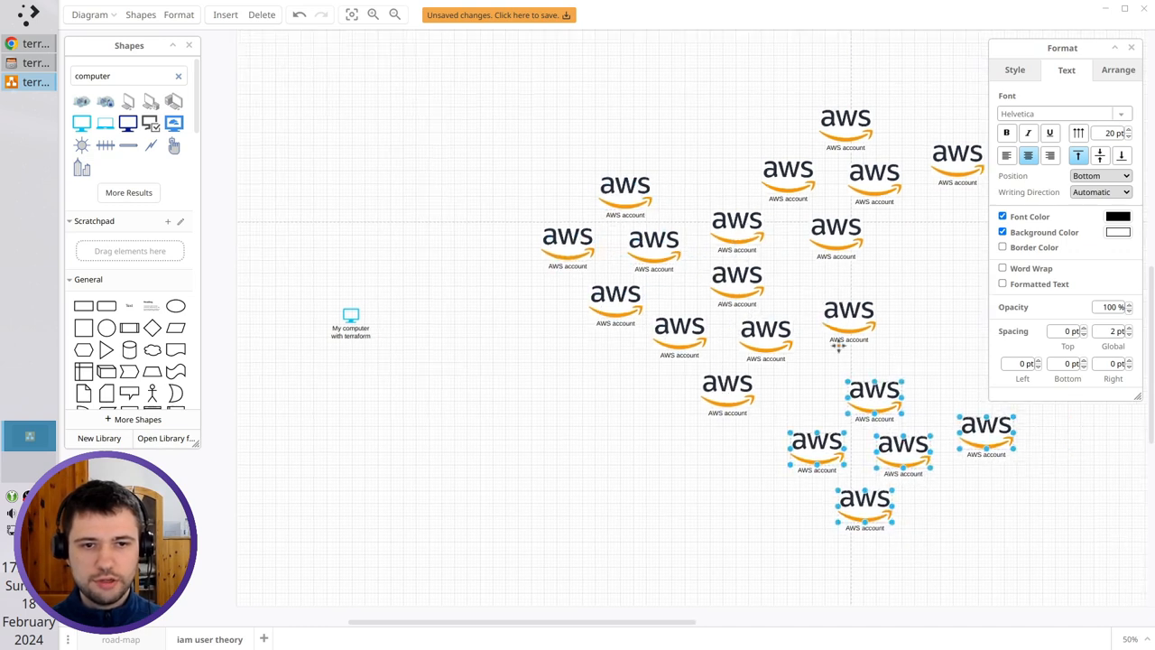
scroll(down, 3)
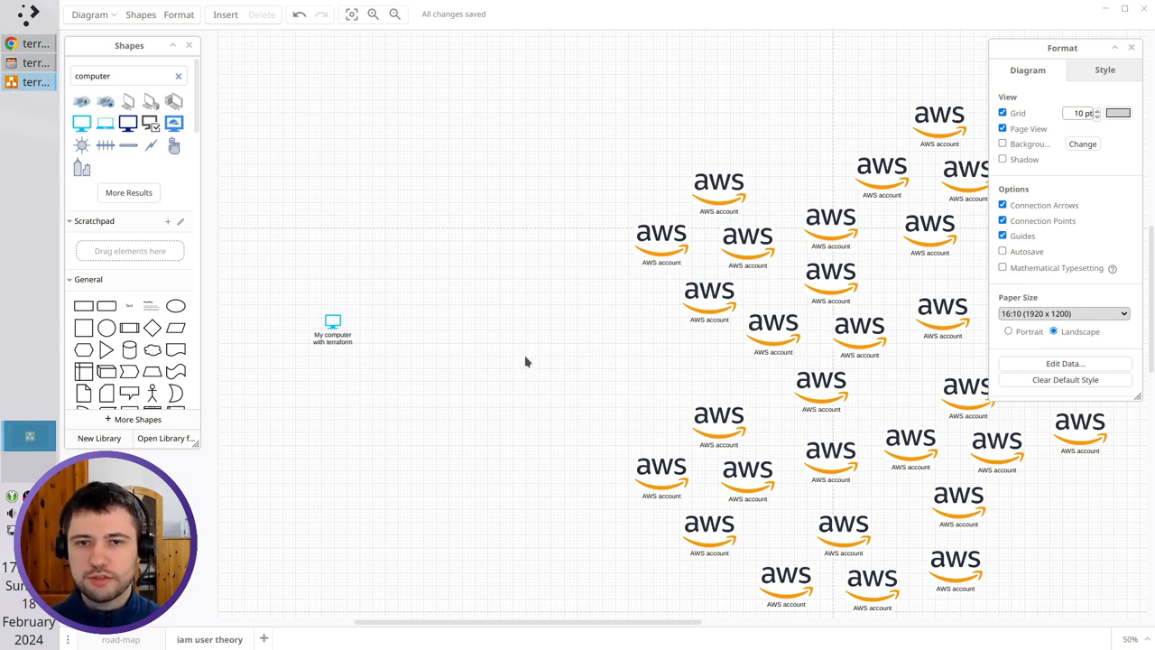
mouse_move(619, 323)
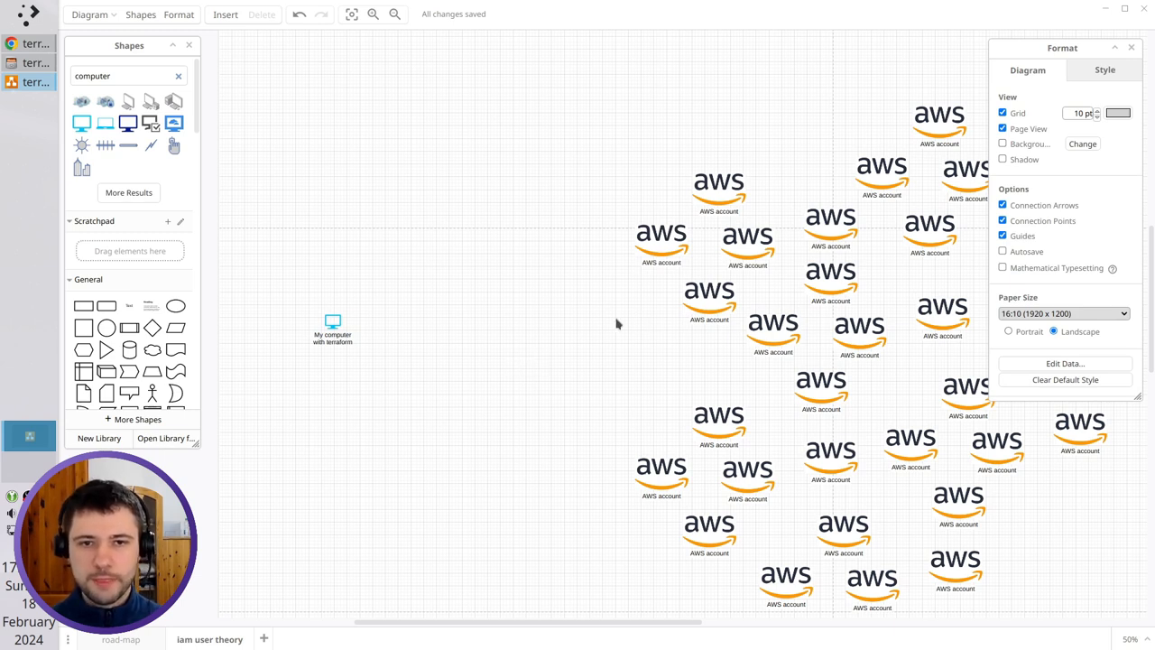
Move one AWS logo nearer the computer and place an 'IAM User' key icon beside it.
click(772, 325)
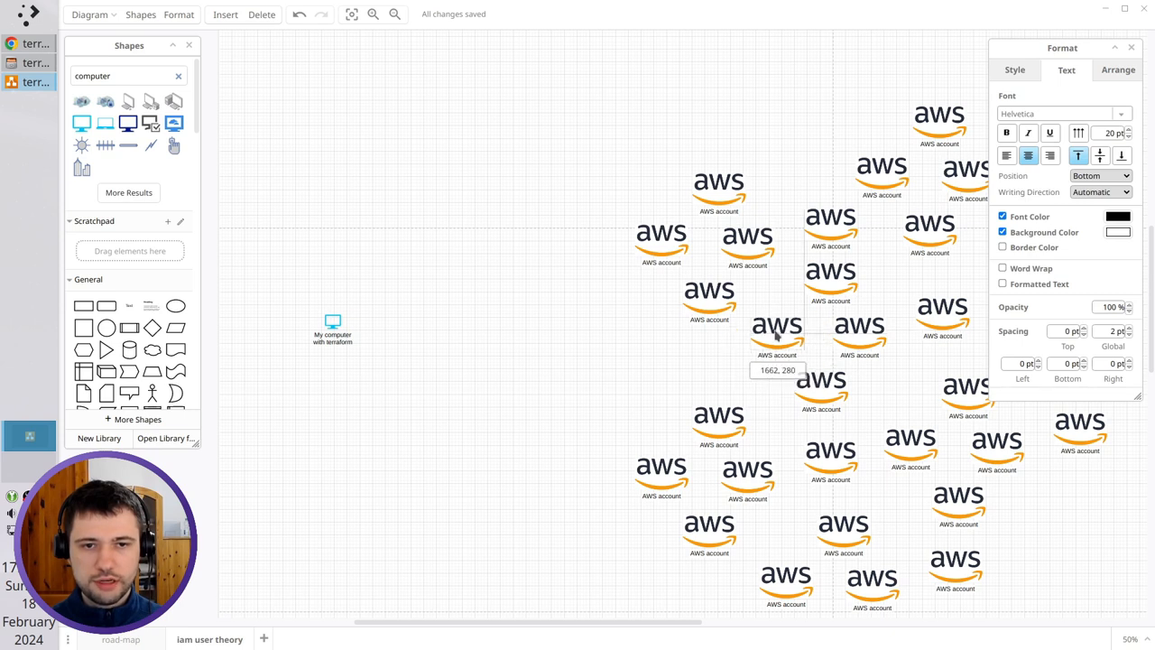
drag(776, 325, 594, 312)
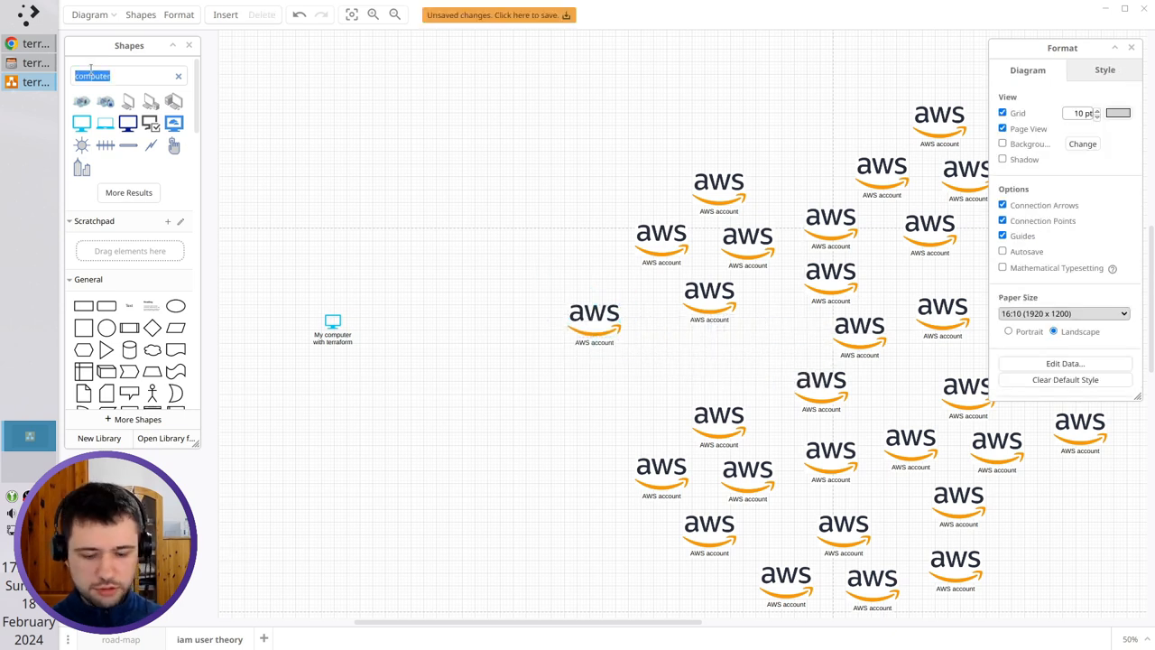
text(iam)
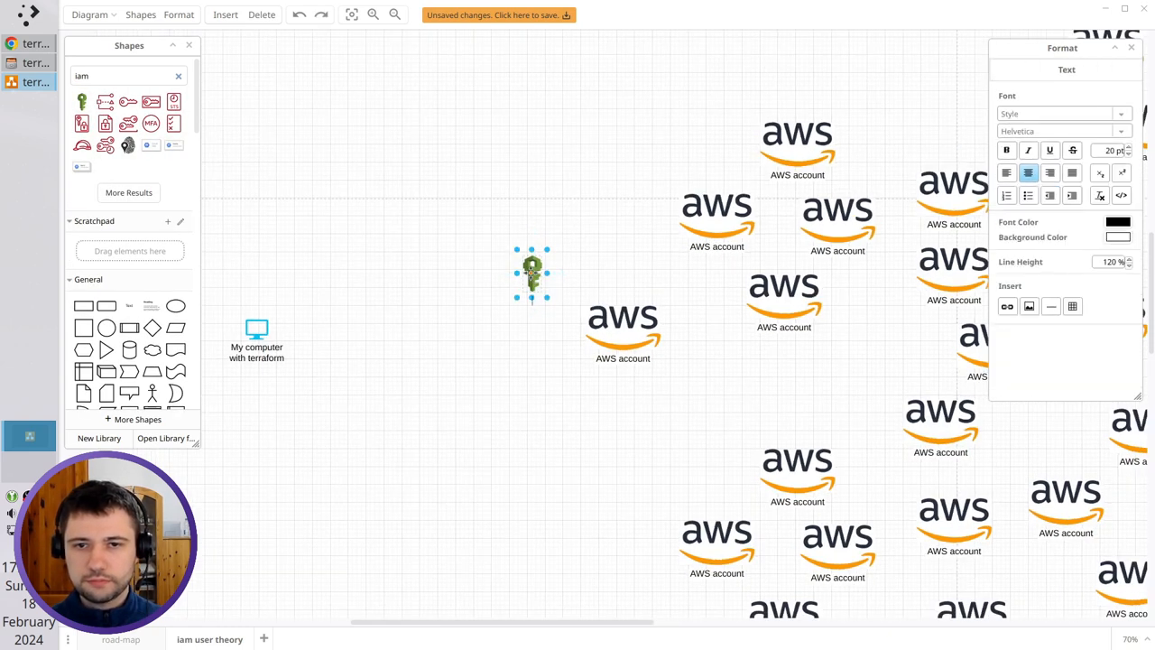
text(IAM User)
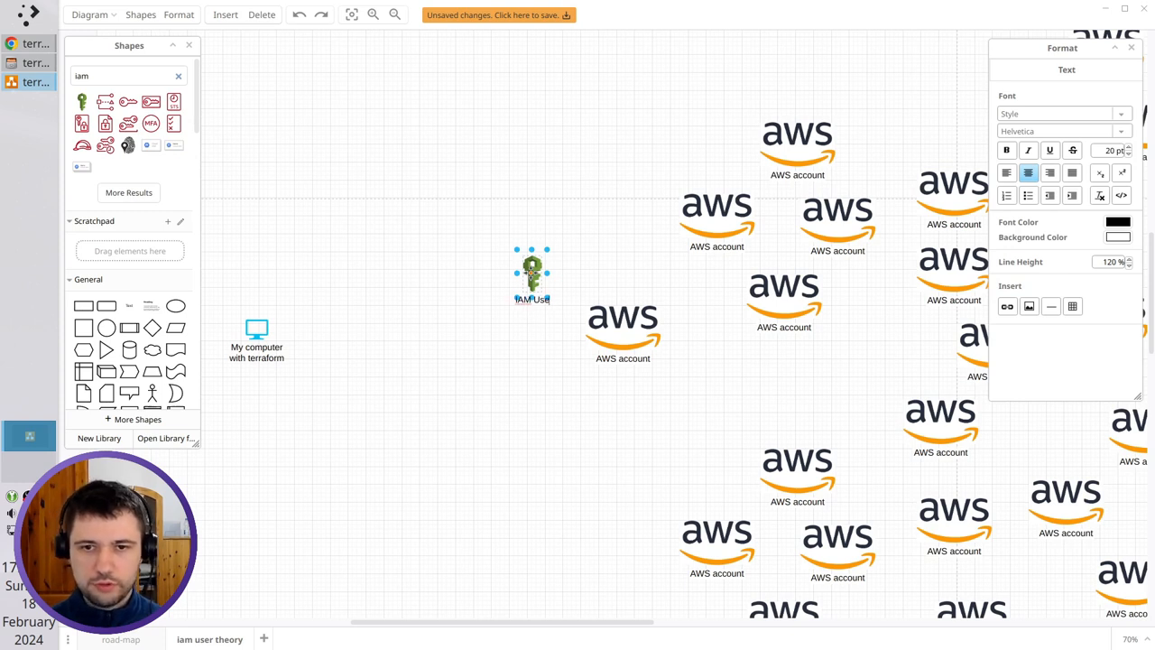
drag(533, 270, 664, 276)
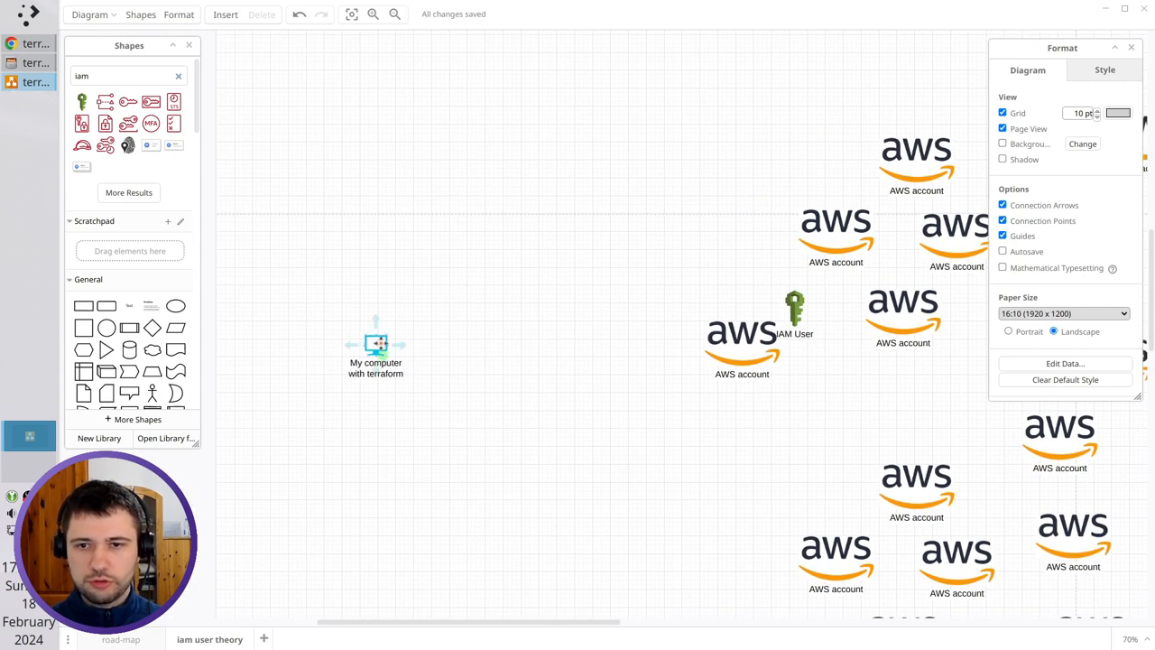
Copy the IAM User key to a spot above the computer.
click(742, 334)
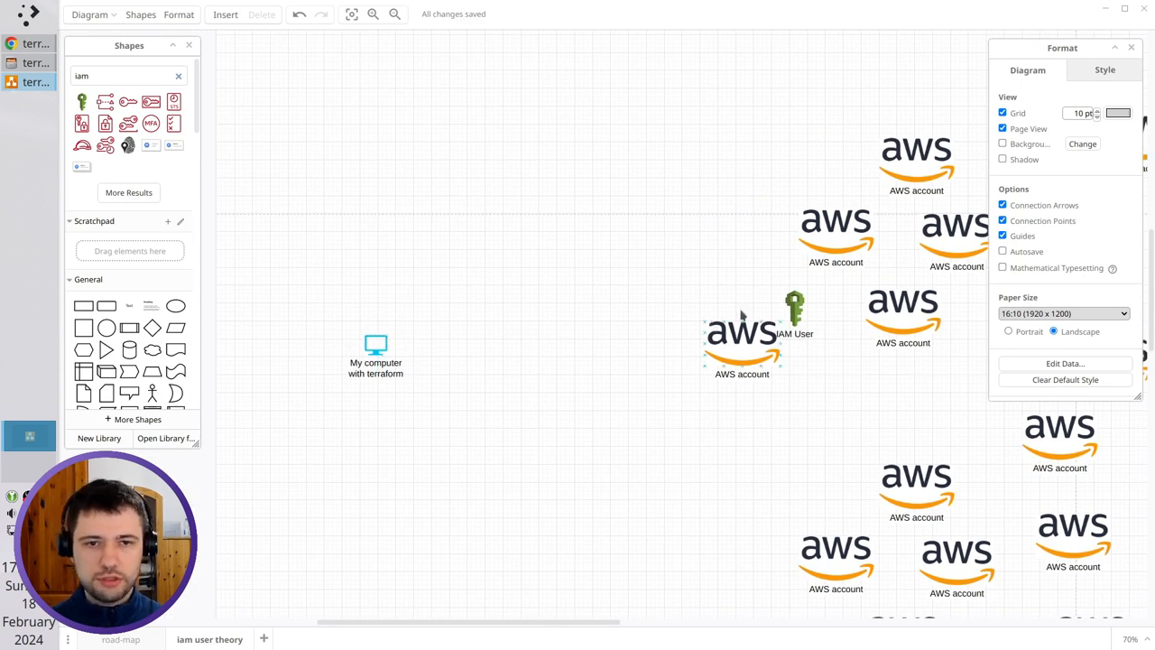
click(794, 306)
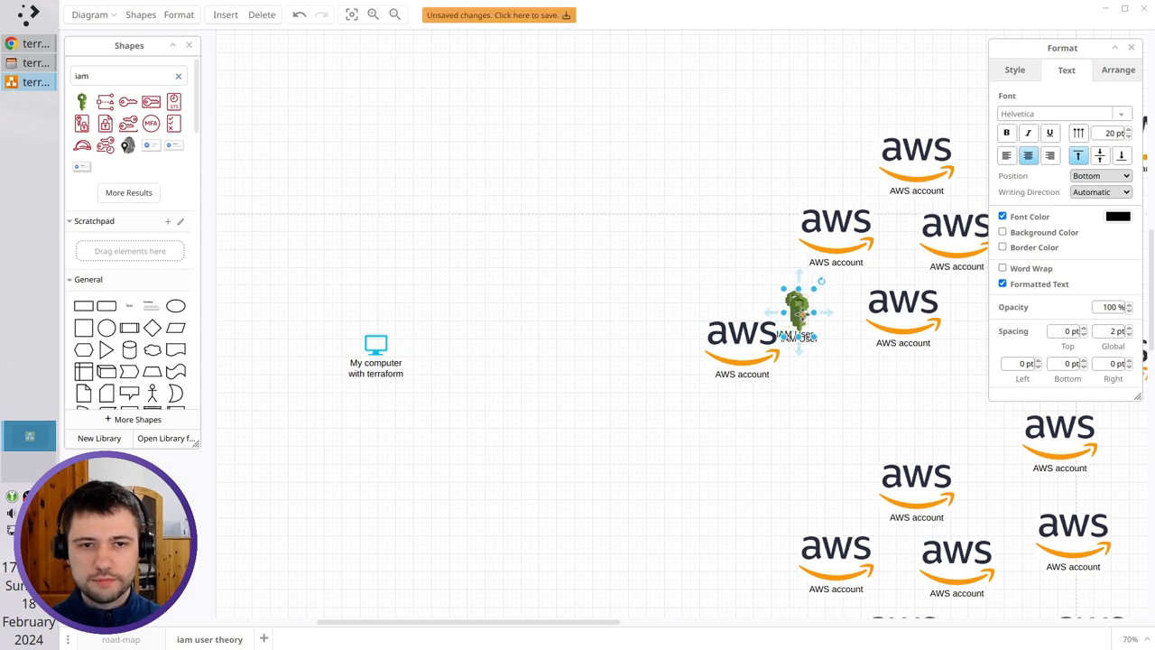
drag(799, 311, 402, 325)
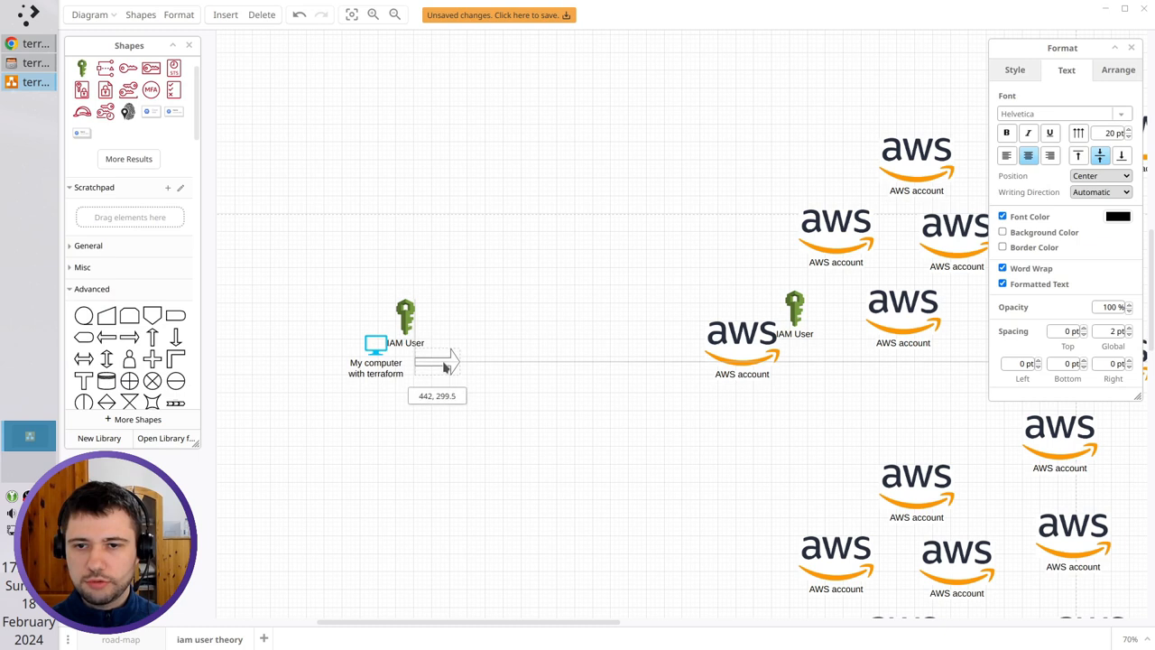
Stretch an arrow from the computer to the nearest AWS account logo.
drag(451, 361, 695, 359)
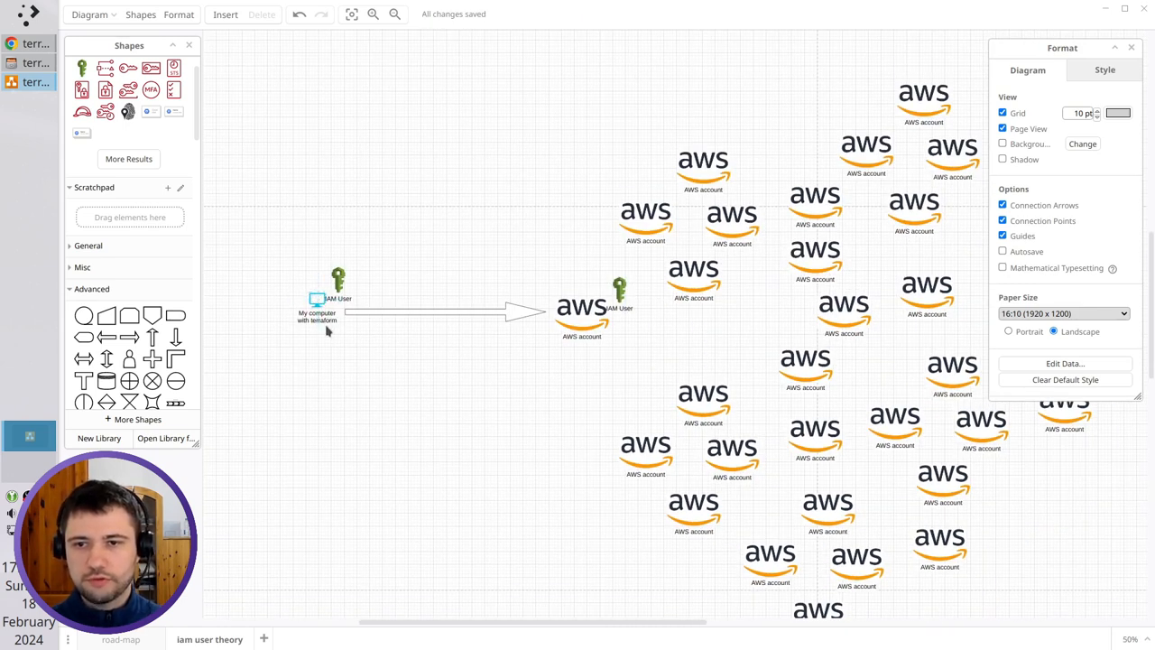
click(582, 311)
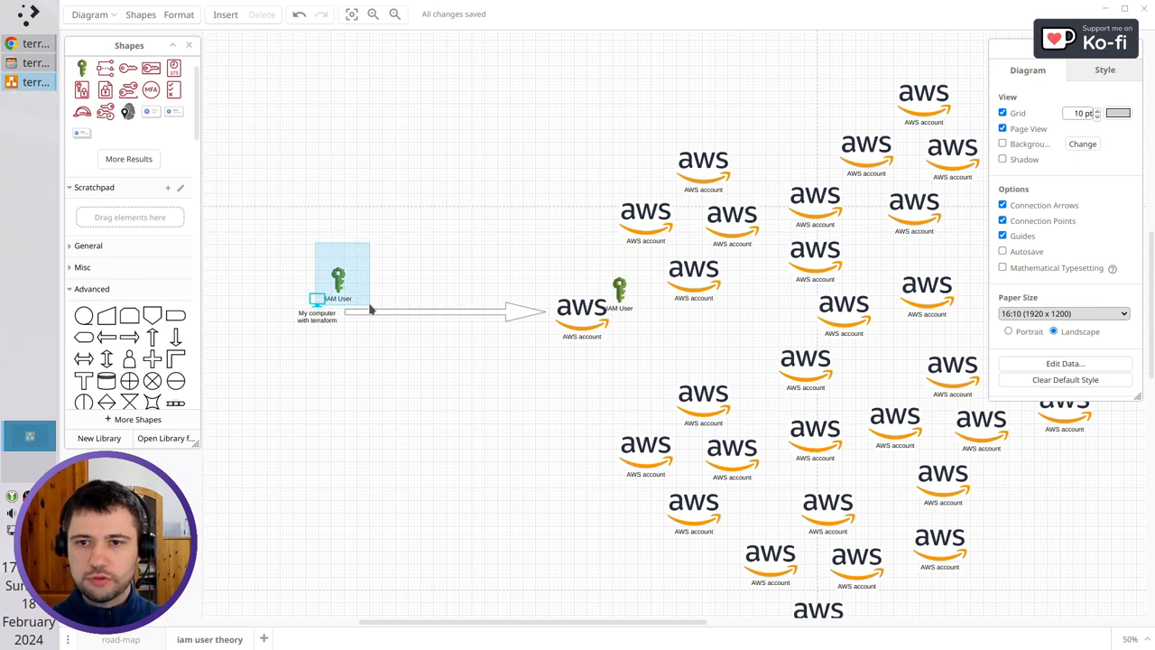
click(338, 280)
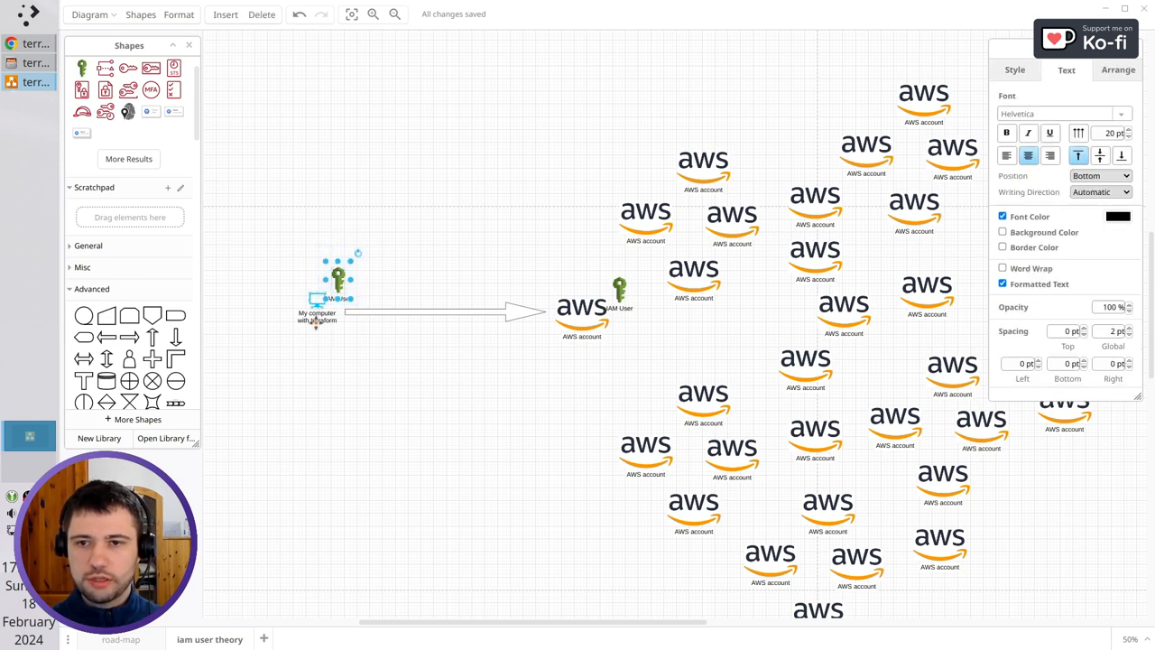